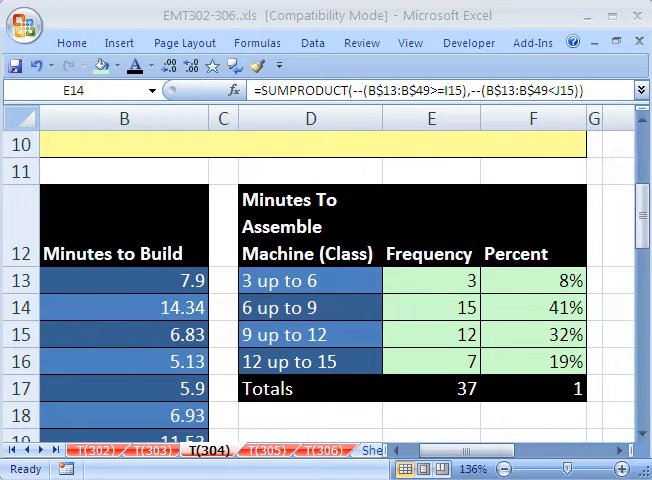
pyautogui.moveTo(218, 195)
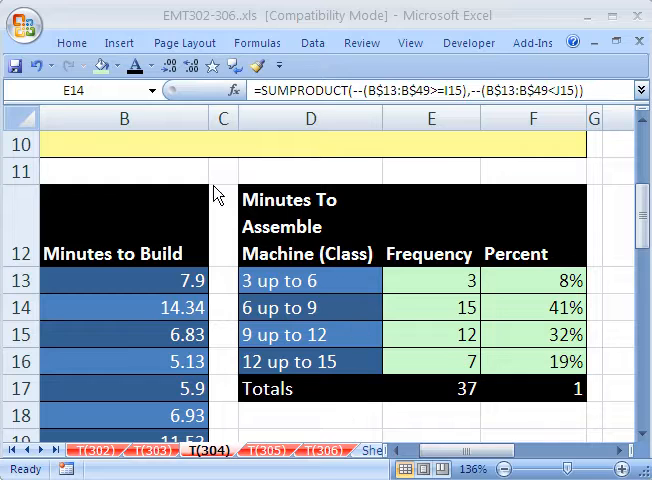
pyautogui.moveTo(470, 175)
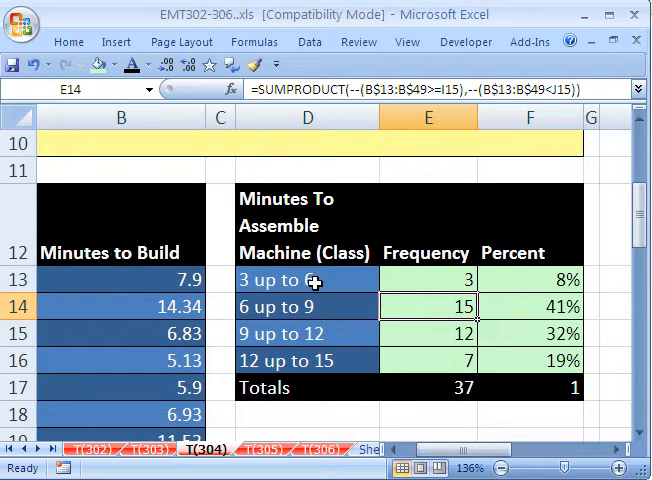
pyautogui.moveTo(314, 360)
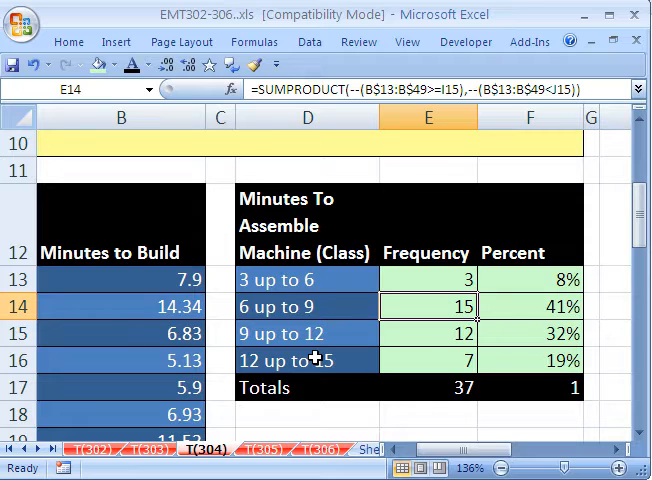
pyautogui.moveTo(118, 280)
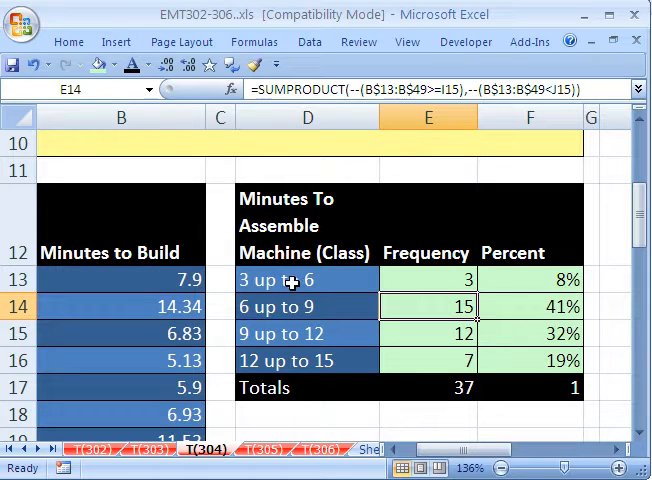
pyautogui.moveTo(427, 270)
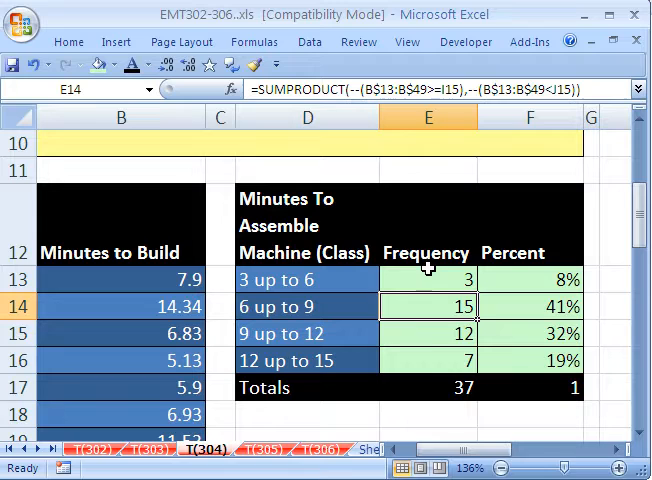
pyautogui.moveTo(540, 348)
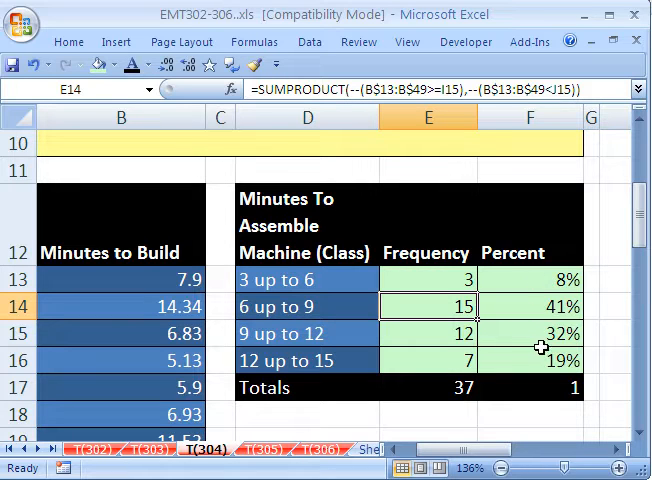
pyautogui.moveTo(416, 296)
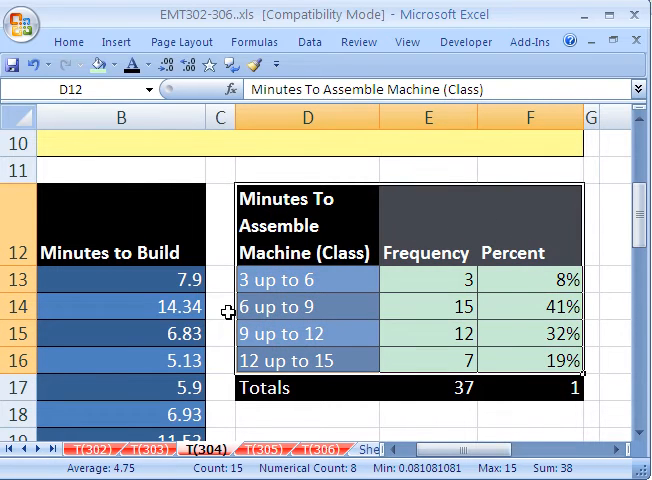
pyautogui.moveTo(537, 306)
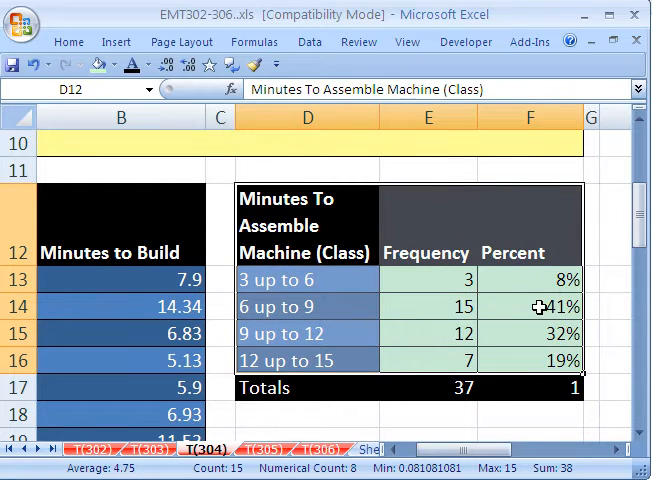
pyautogui.moveTo(268, 252)
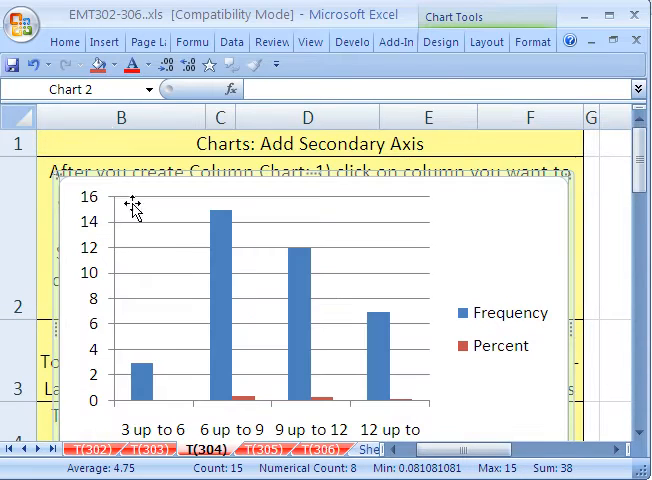
# Scroll down to bring the new clustered column chart into view
pyautogui.scroll(-3)
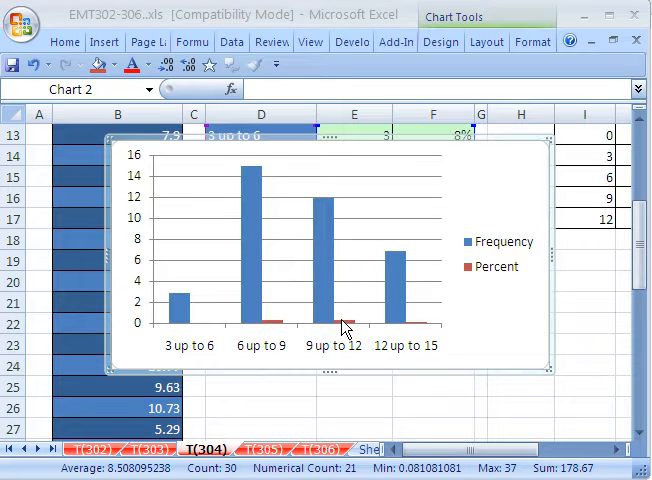
# Plot the Percent series on a secondary axis and give it no fill
pyautogui.click(345, 322)
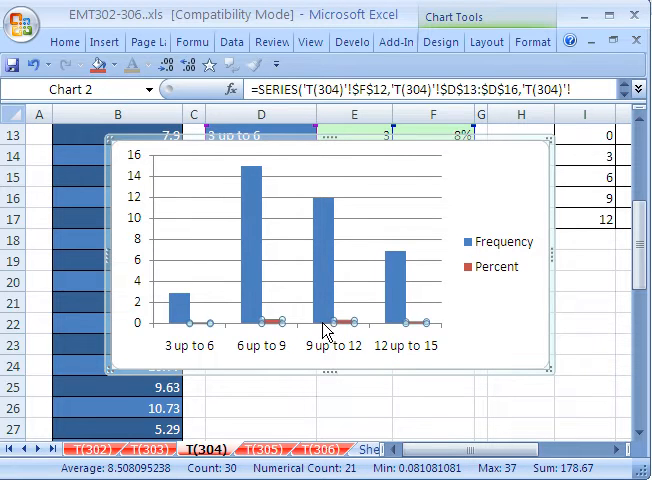
pyautogui.moveTo(278, 322)
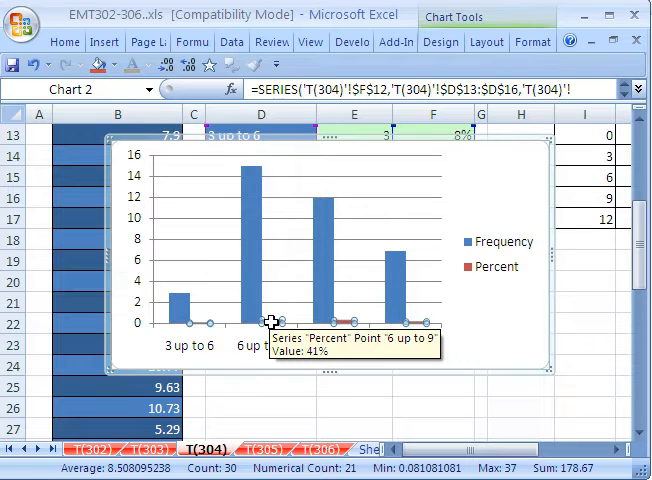
pyautogui.doubleClick(276, 322)
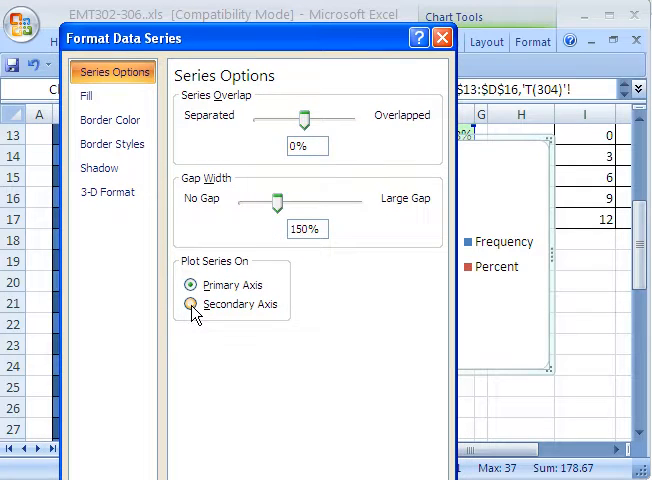
pyautogui.click(190, 304)
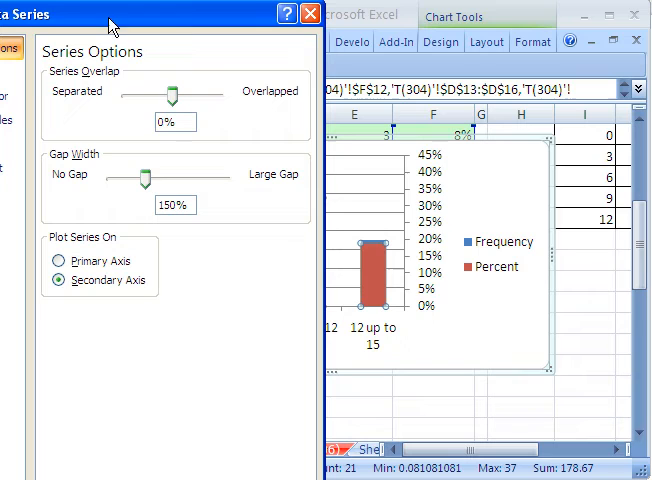
pyautogui.moveTo(375, 280)
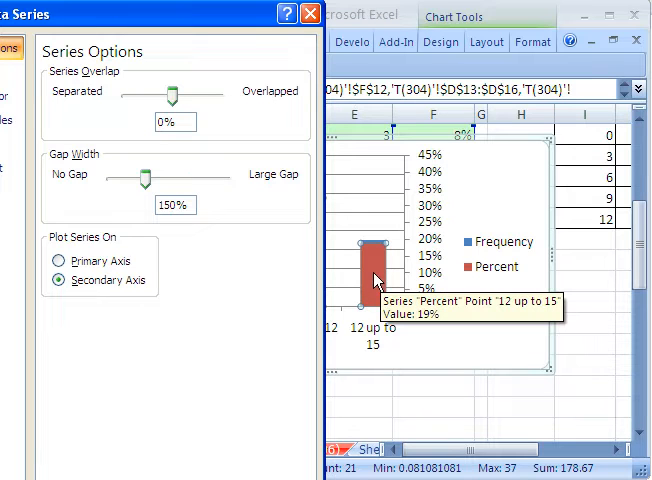
pyautogui.moveTo(272, 116)
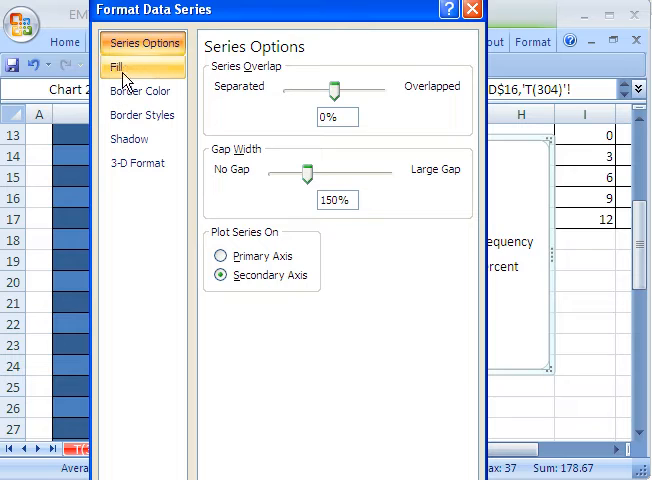
pyautogui.click(118, 67)
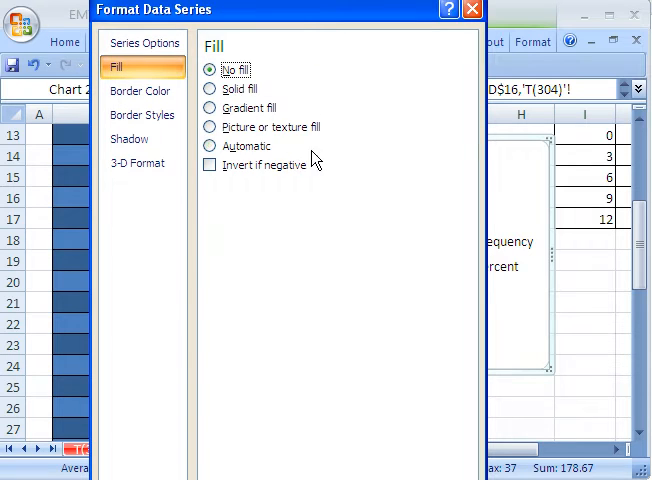
pyautogui.click(473, 9)
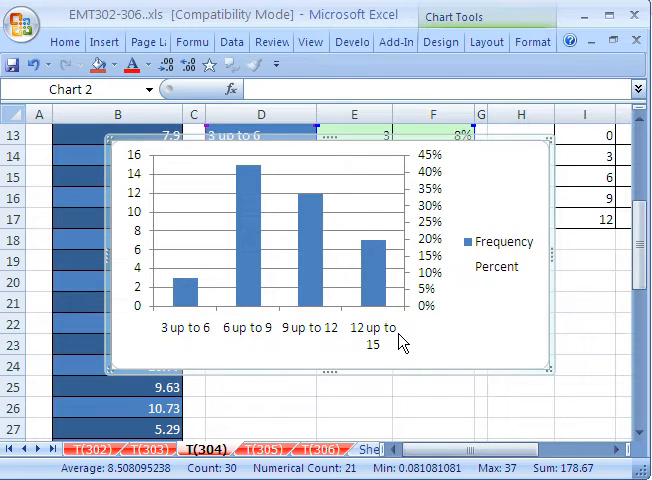
pyautogui.click(497, 255)
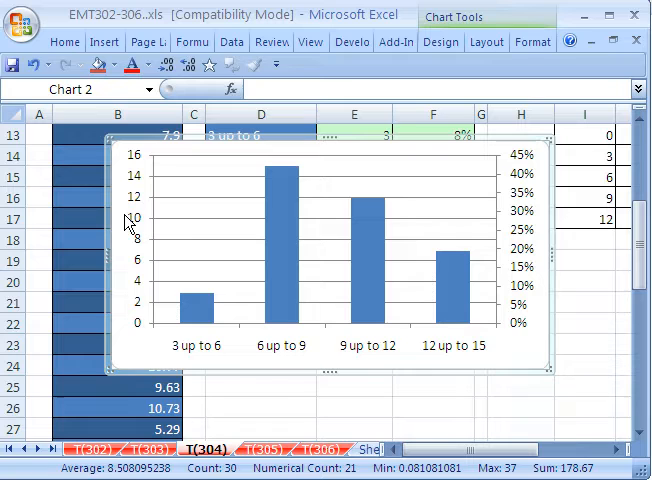
pyautogui.moveTo(547, 270)
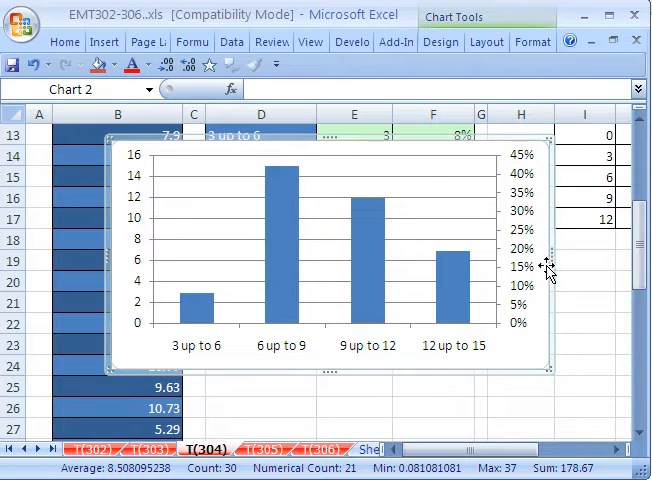
pyautogui.moveTo(128, 247)
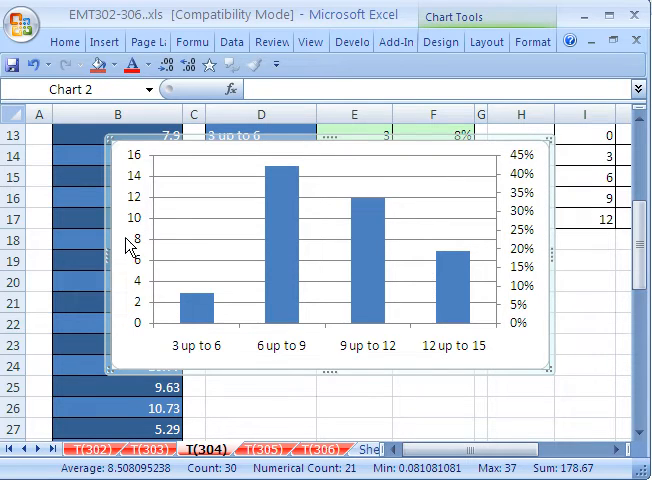
pyautogui.moveTo(498, 243)
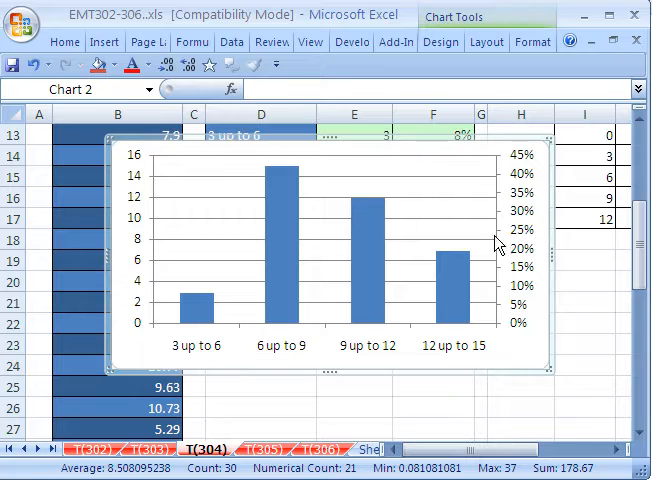
pyautogui.moveTo(441, 42)
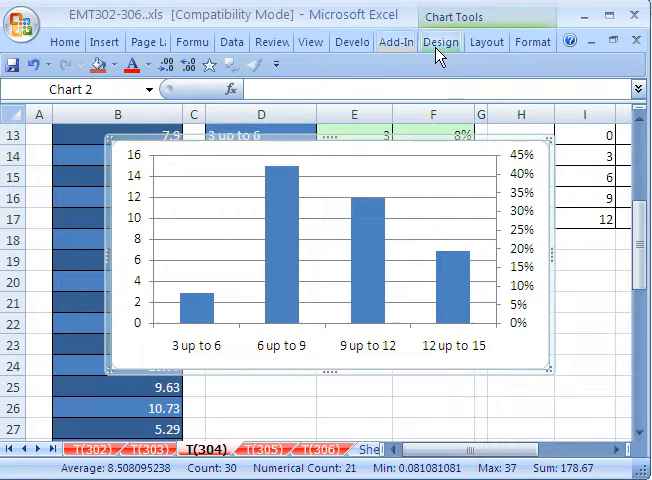
pyautogui.click(486, 42)
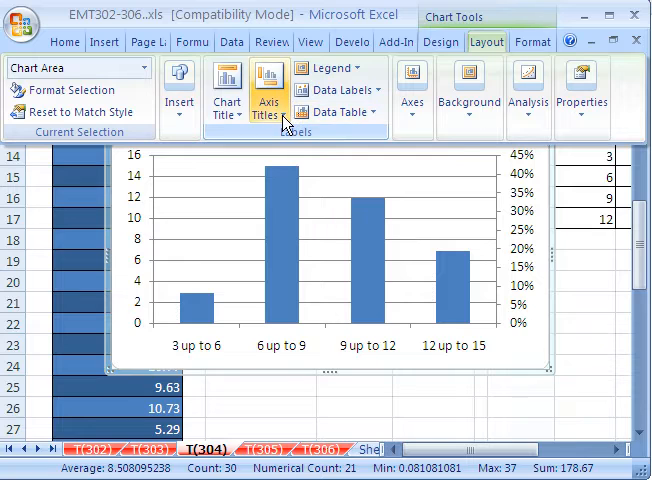
# Add a vertical 'Percent' title to the secondary axis, linked to the Percent header cell
pyautogui.click(266, 90)
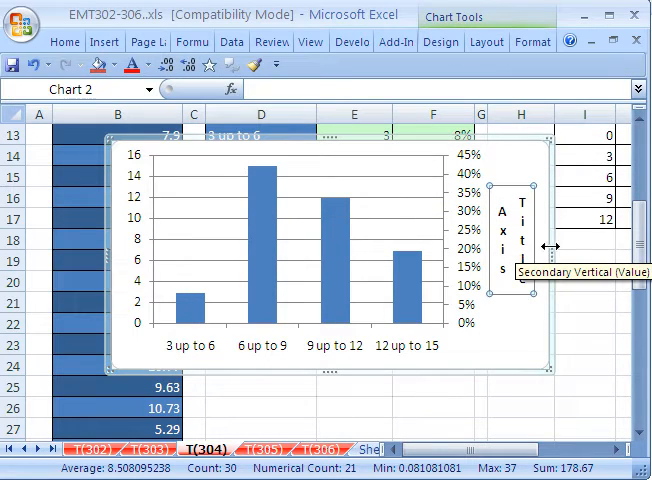
pyautogui.scroll(3)
pyautogui.write('Percent')
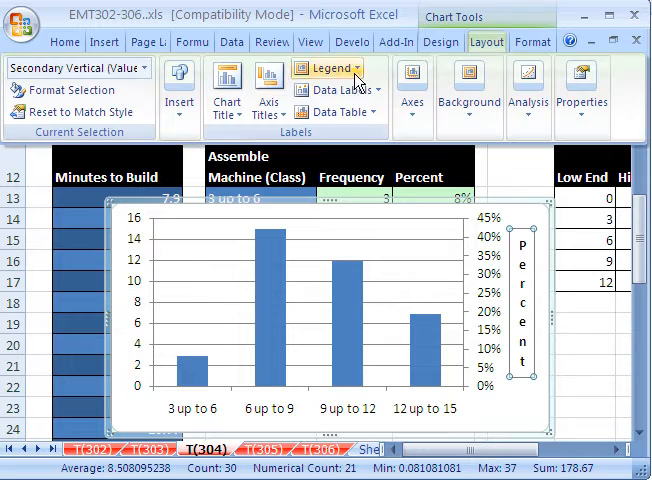
# Add a vertical 'Frequency' title to the primary axis, linked to ='T(304)'!$E$12
pyautogui.click(258, 90)
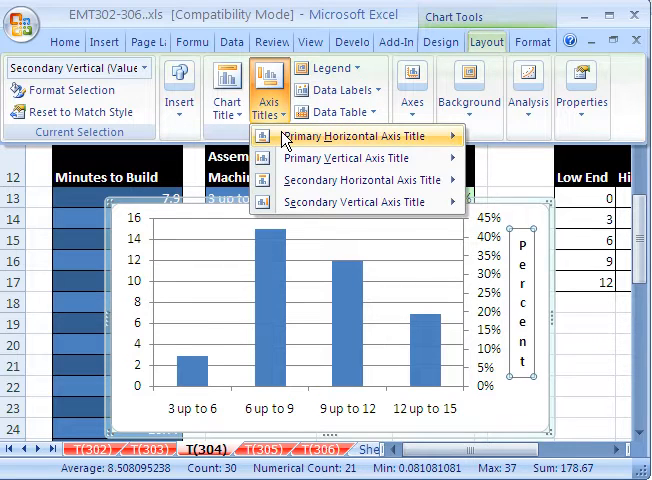
pyautogui.moveTo(350, 158)
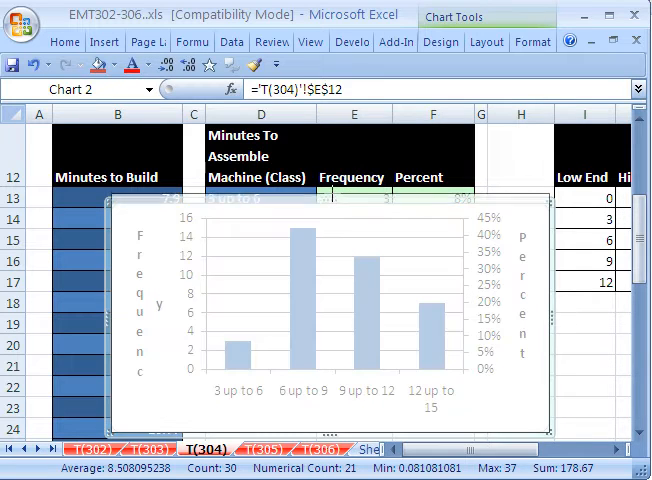
pyautogui.click(330, 390)
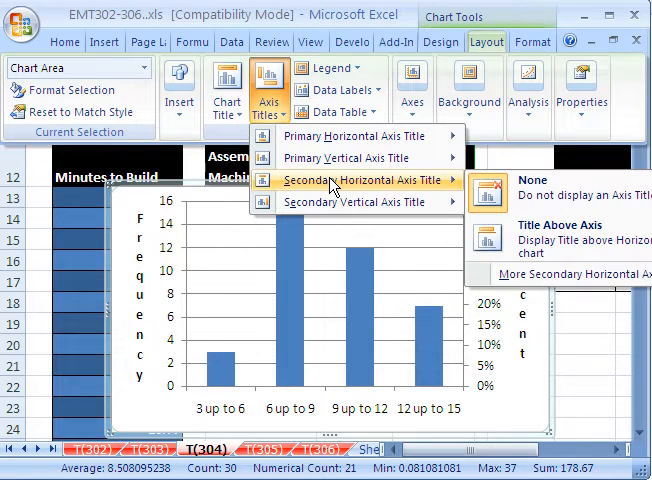
pyautogui.moveTo(350, 201)
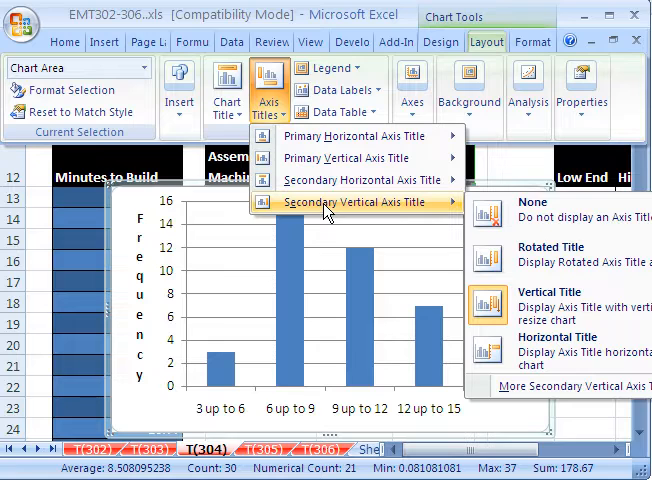
pyautogui.moveTo(360, 180)
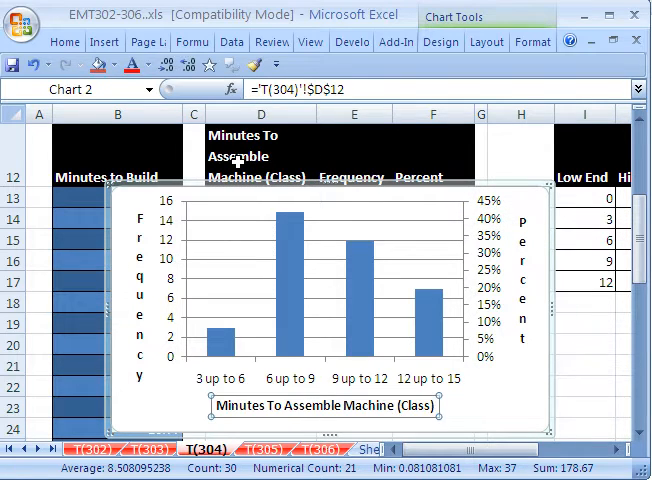
# Select the Frequency column series after titling the class axis from ='T(304)'!$D$12
pyautogui.click(350, 270)
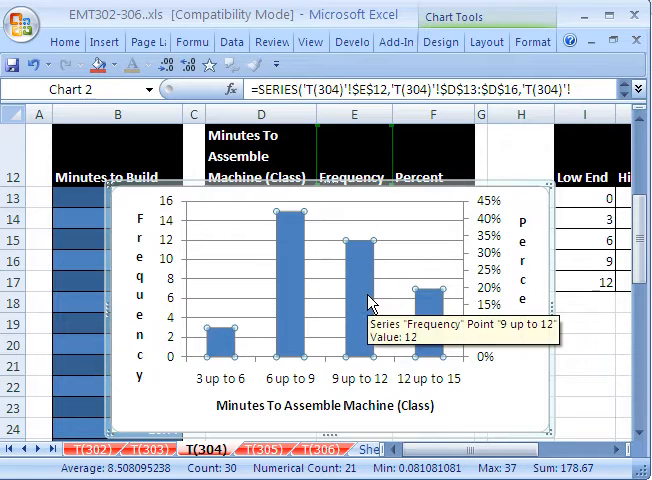
pyautogui.moveTo(280, 392)
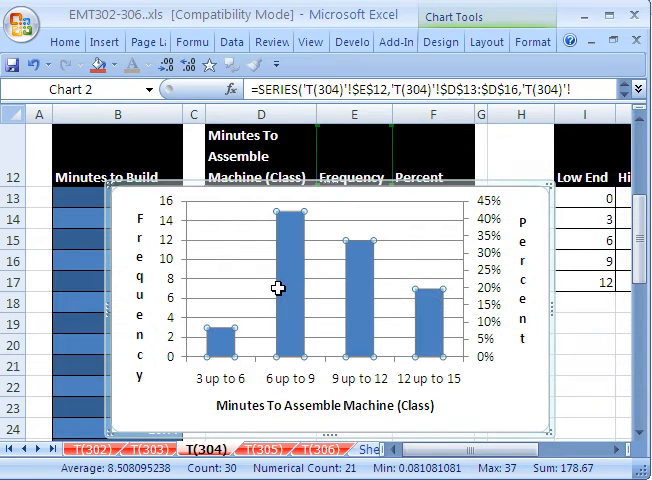
pyautogui.moveTo(282, 288)
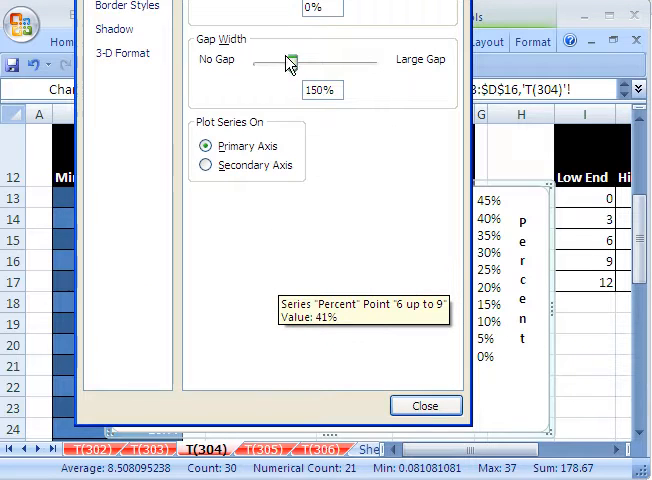
# Set the Frequency series gap width to 0% with solid black borders
pyautogui.click(425, 405)
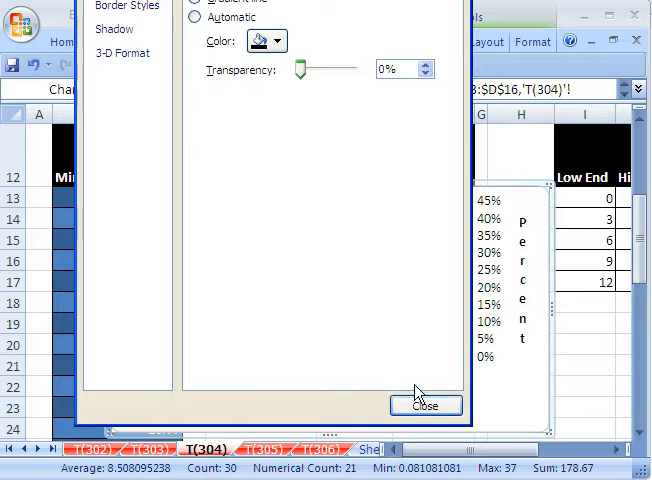
pyautogui.click(424, 405)
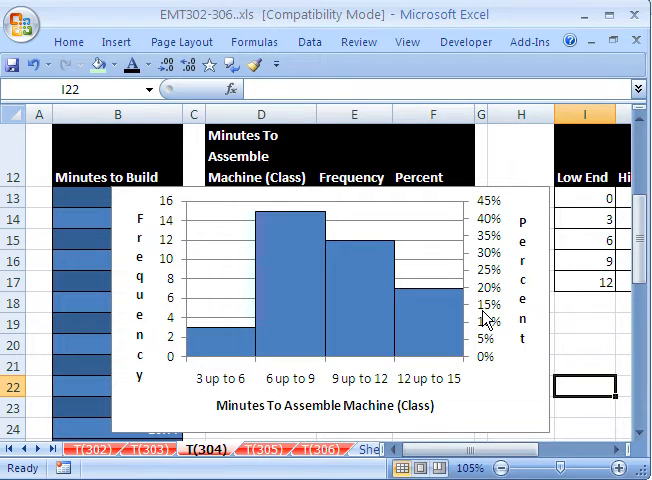
pyautogui.moveTo(484, 319)
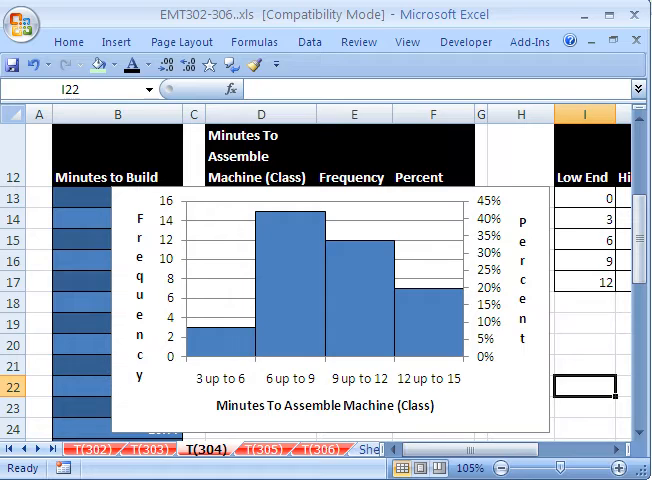